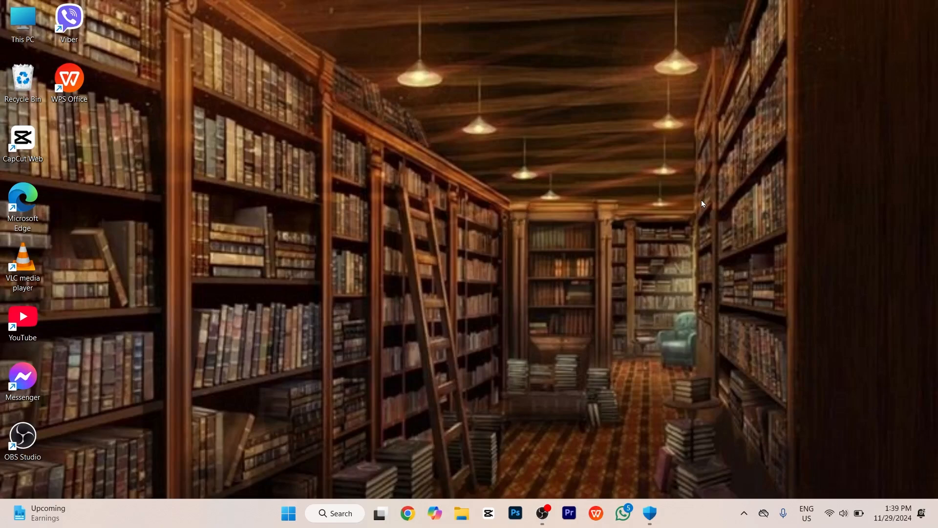
pyautogui.moveTo(785, 287)
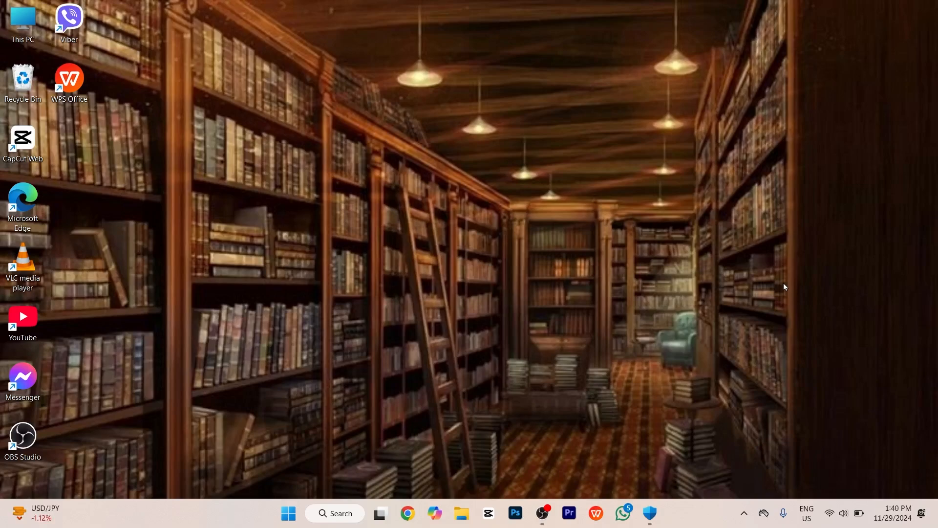
# Step: Open the taskbar search panel showing Windows Security under recent apps
pyautogui.click(334, 513)
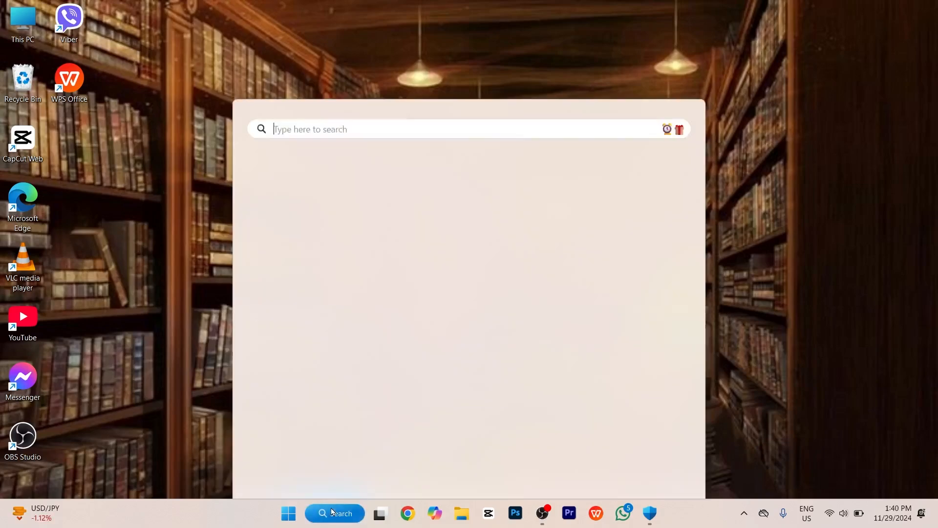
pyautogui.click(335, 513)
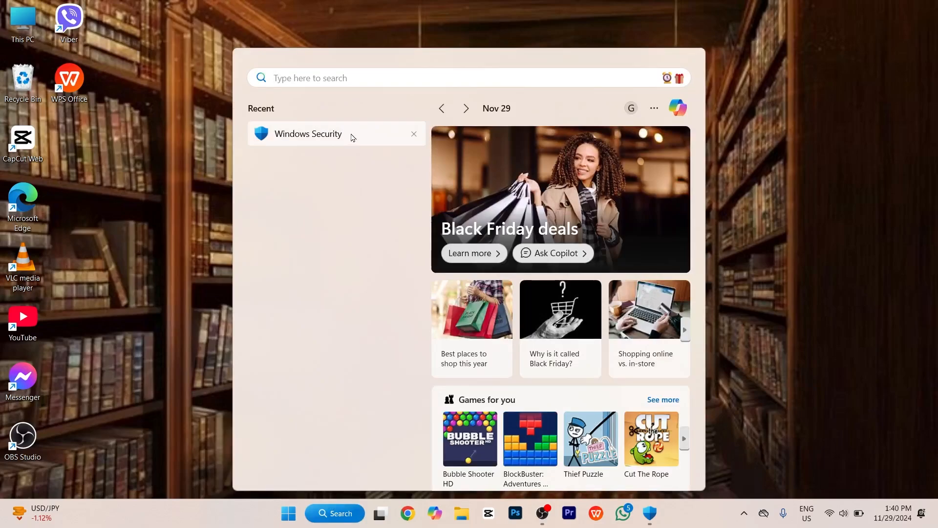
# Step: Launch Windows Security from the recent apps list to its home overview
pyautogui.click(308, 133)
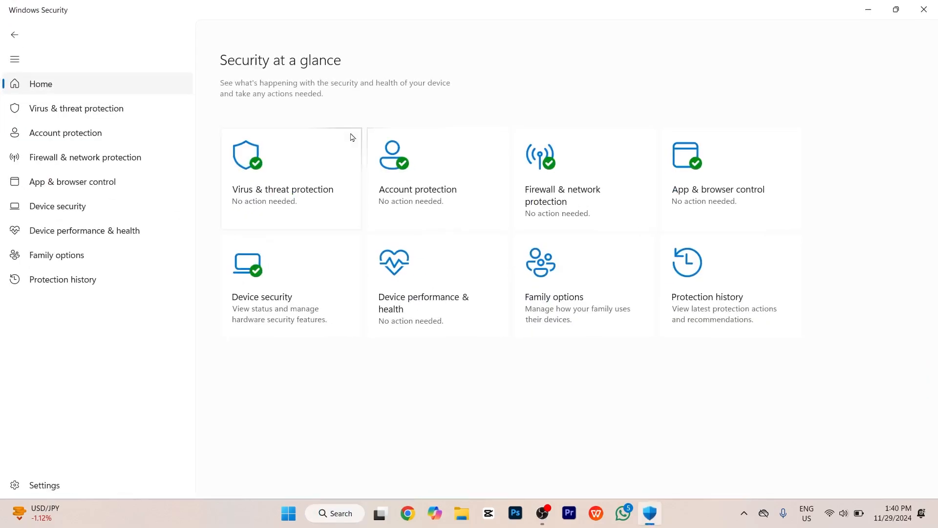
pyautogui.moveTo(297, 148)
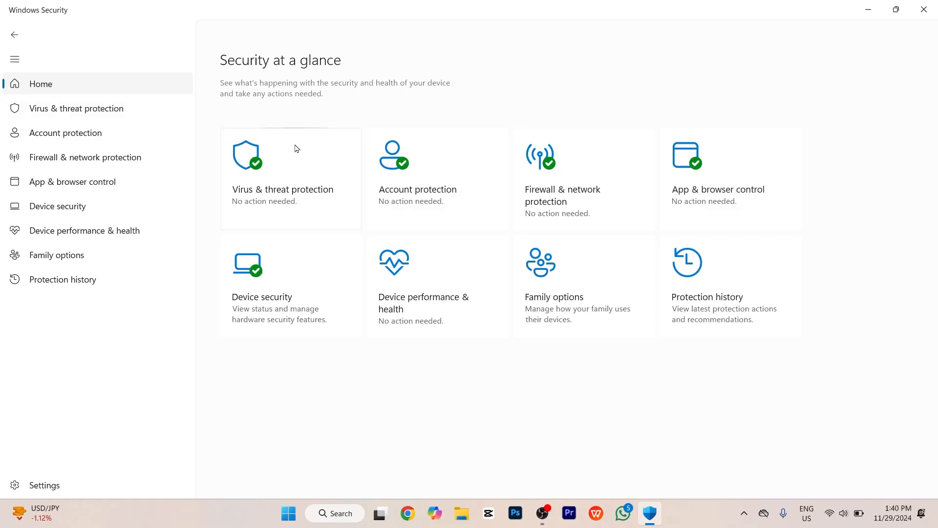
pyautogui.moveTo(166, 108)
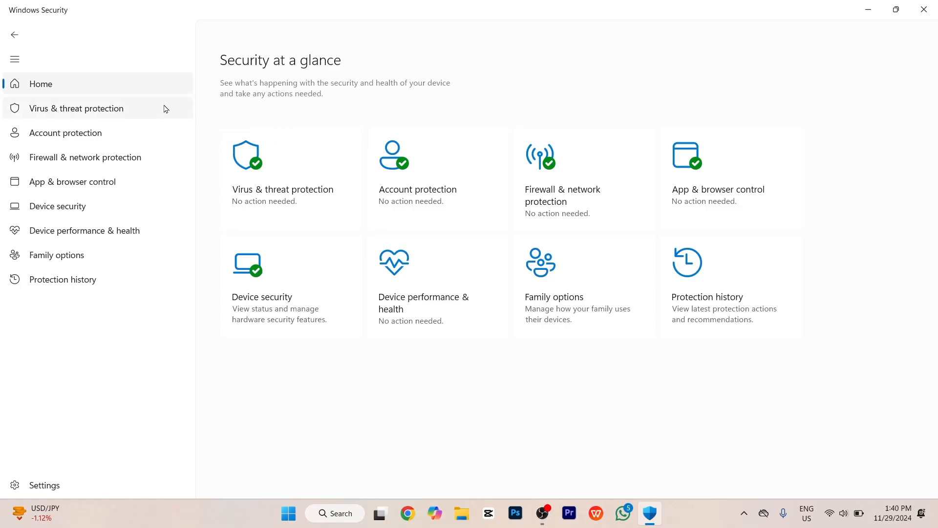
# Step: Go to Virus & threat protection and open Protection updates to see the intelligence version
pyautogui.click(77, 108)
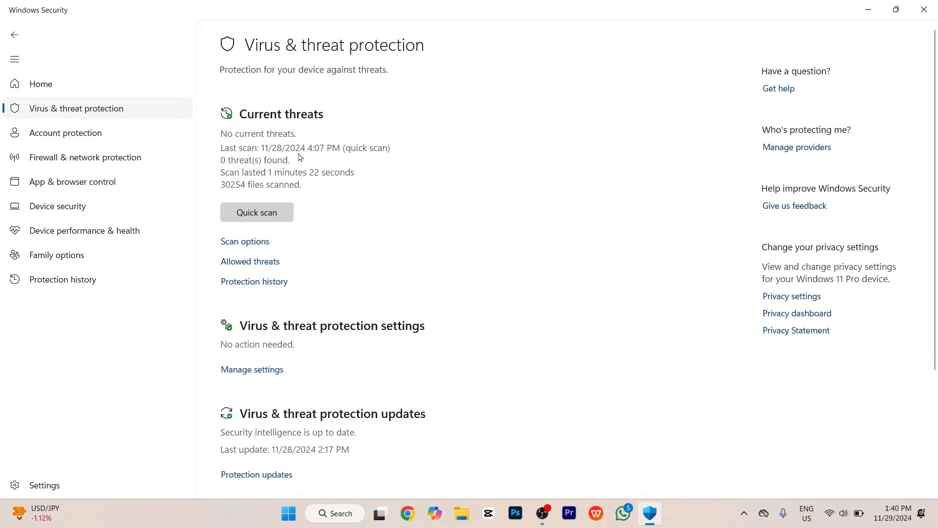
pyautogui.scroll(-3)
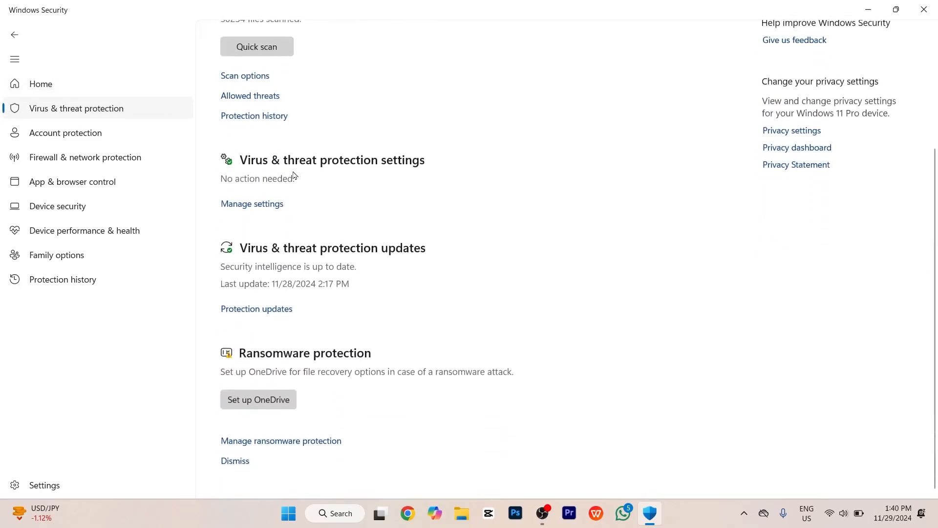
pyautogui.moveTo(280, 227)
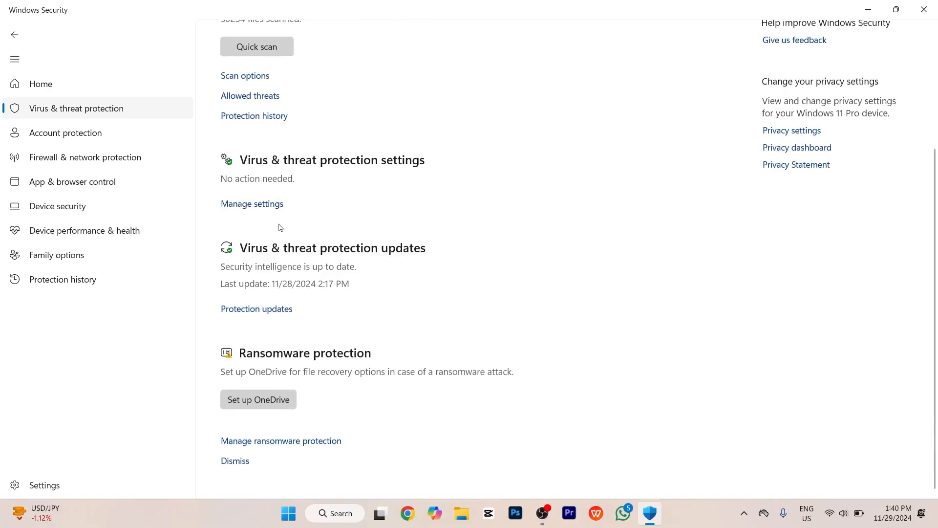
pyautogui.moveTo(278, 257)
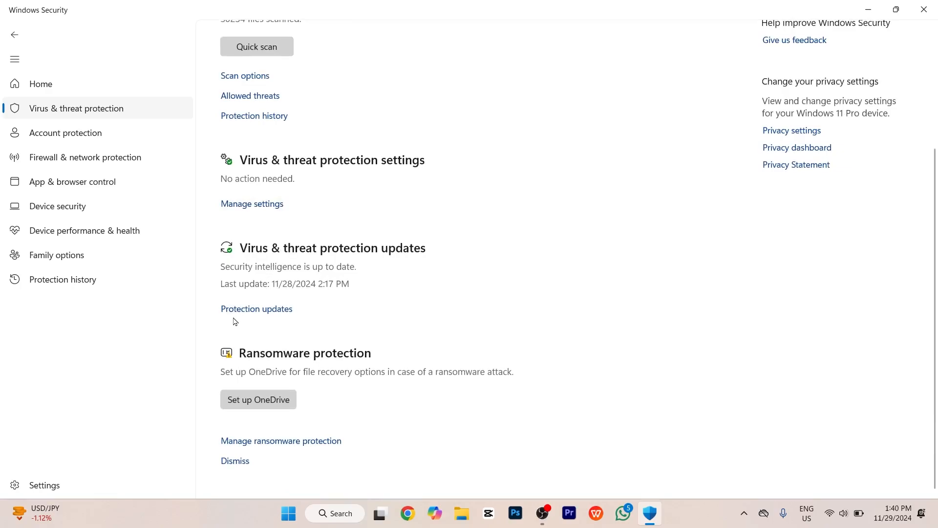
pyautogui.click(256, 309)
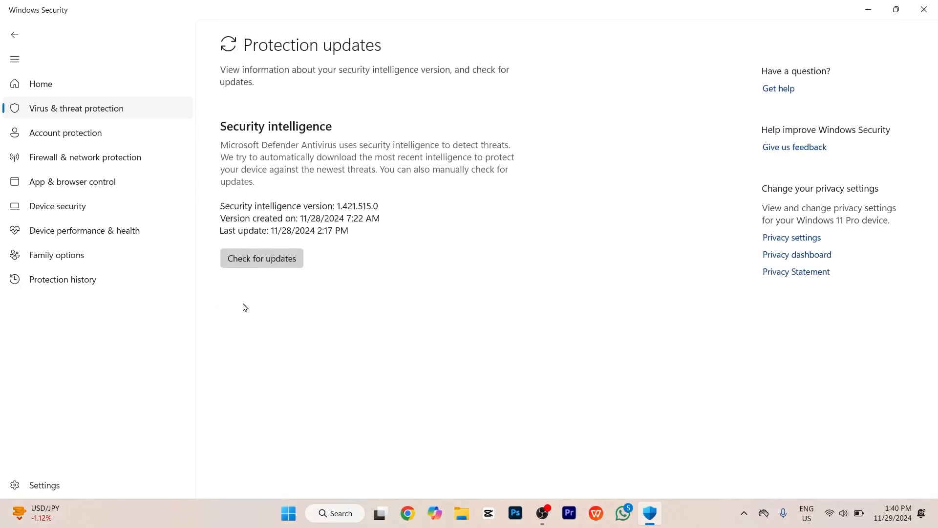